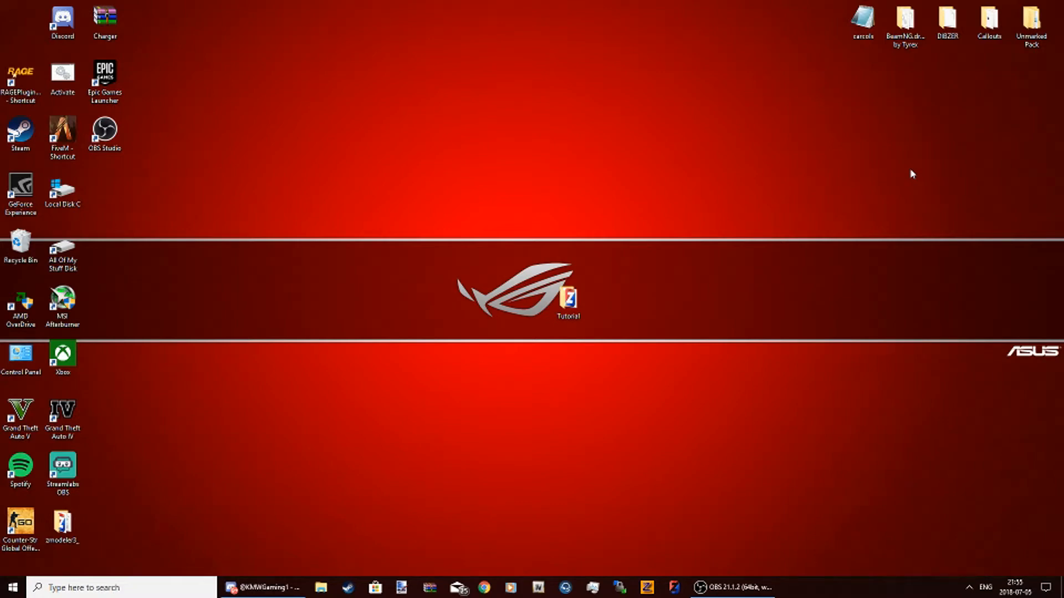
mouse_move(906, 172)
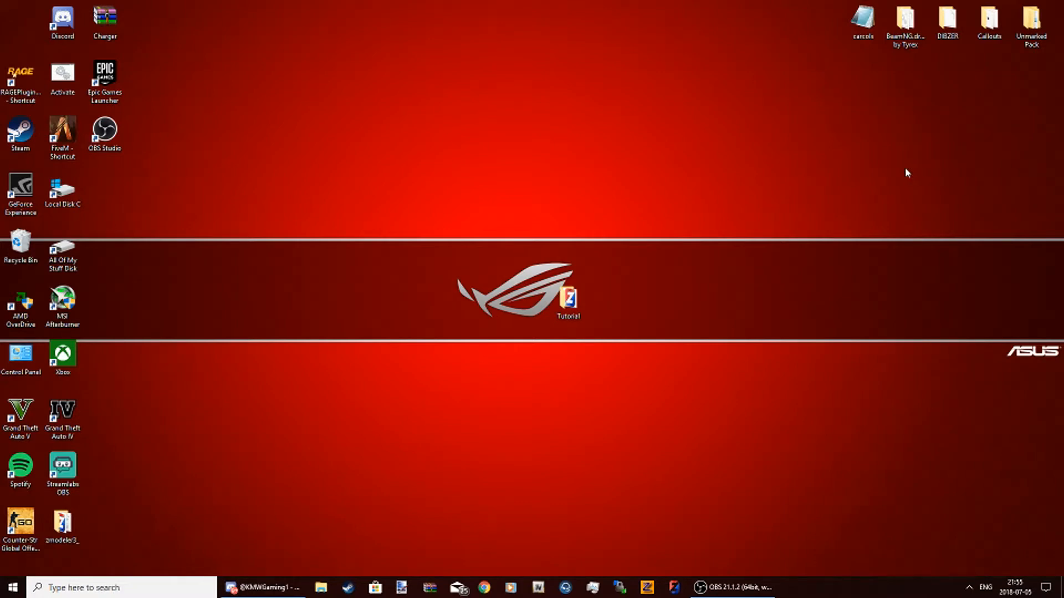
mouse_move(895, 106)
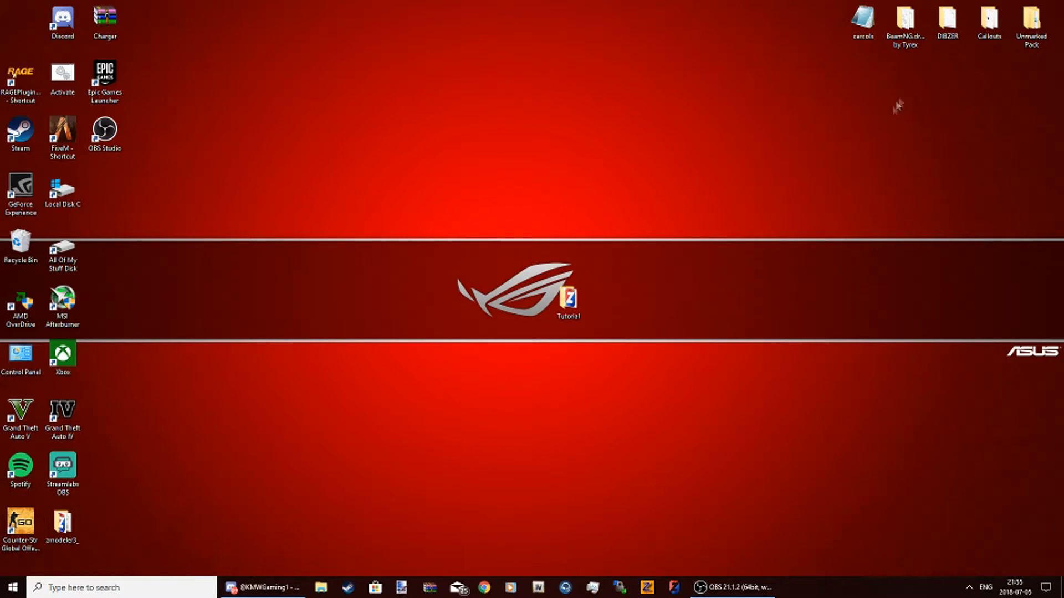
mouse_move(629, 303)
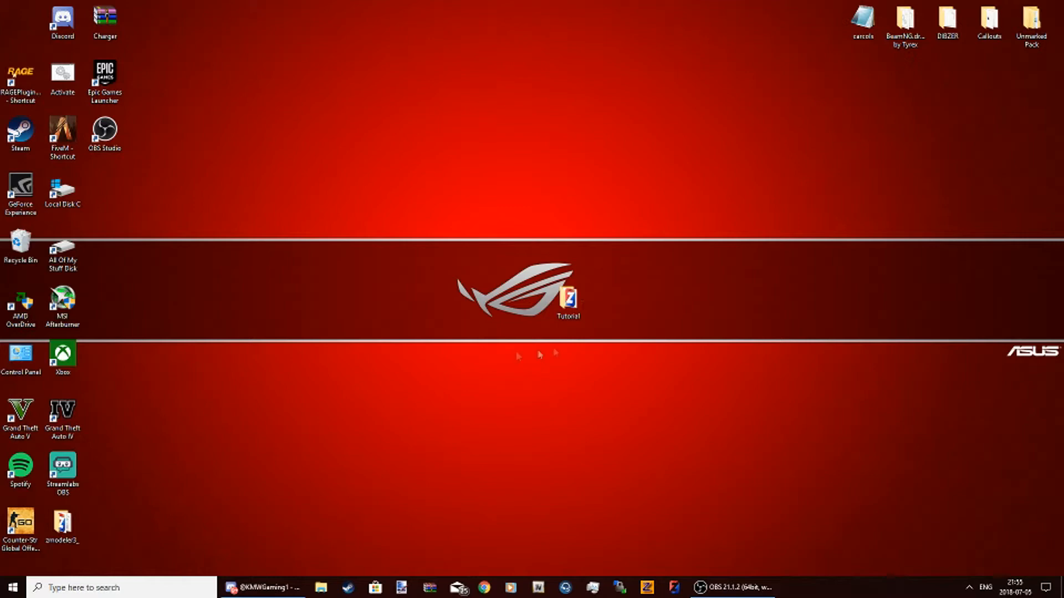
- Open the Tutorial folder and add a new folder named Texture beside Lightbar.z3d
left_click(567, 297)
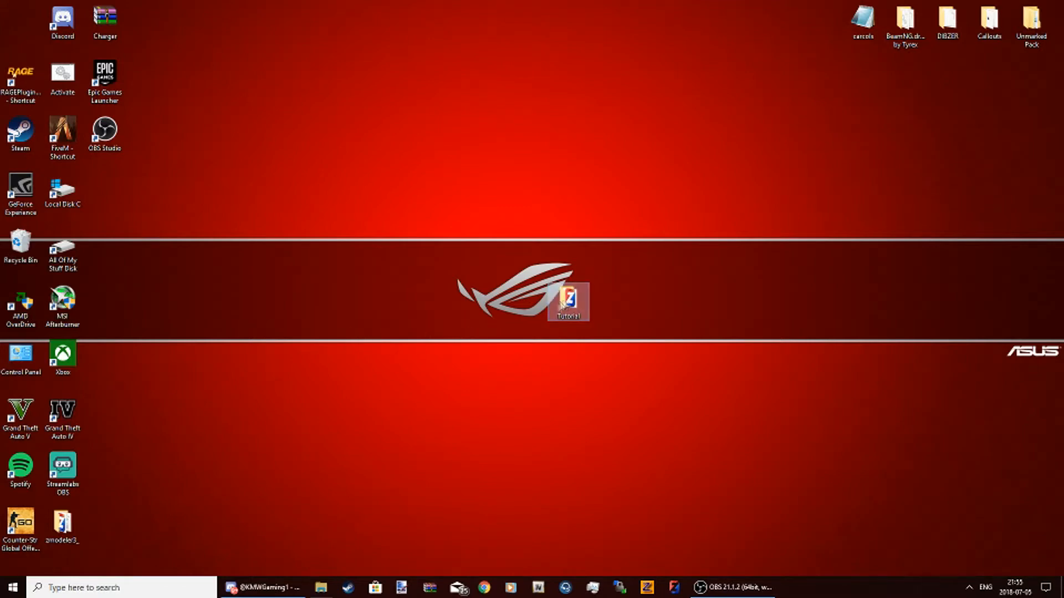
double_click(568, 297)
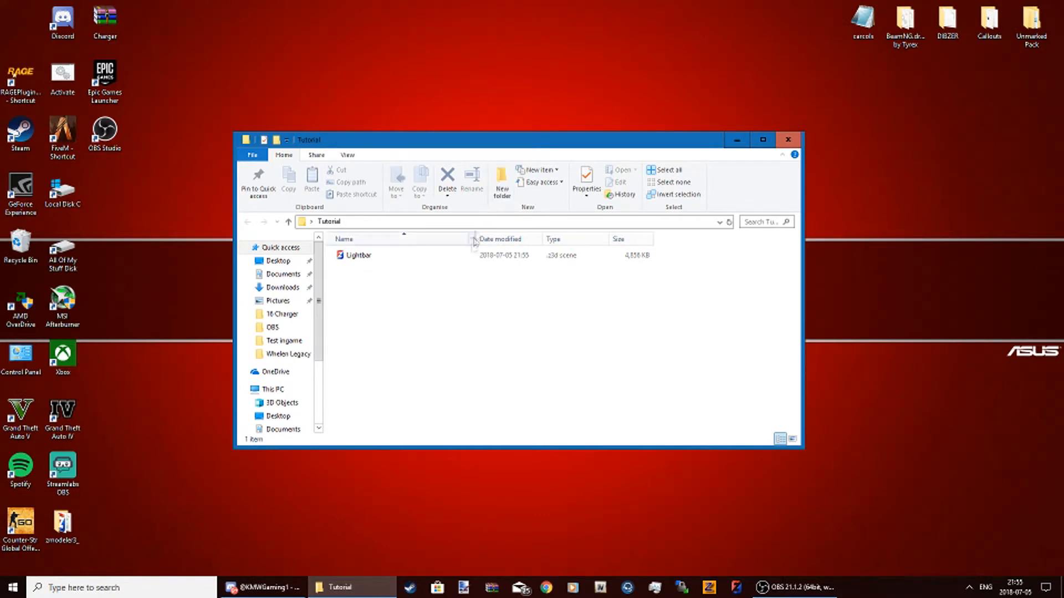
left_click(501, 182)
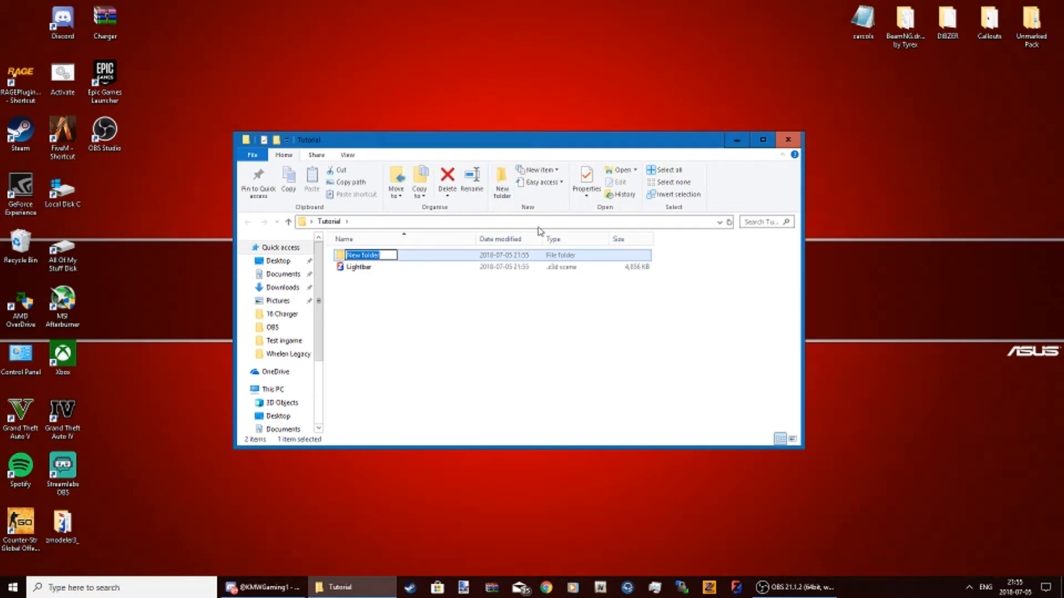
type("Texture")
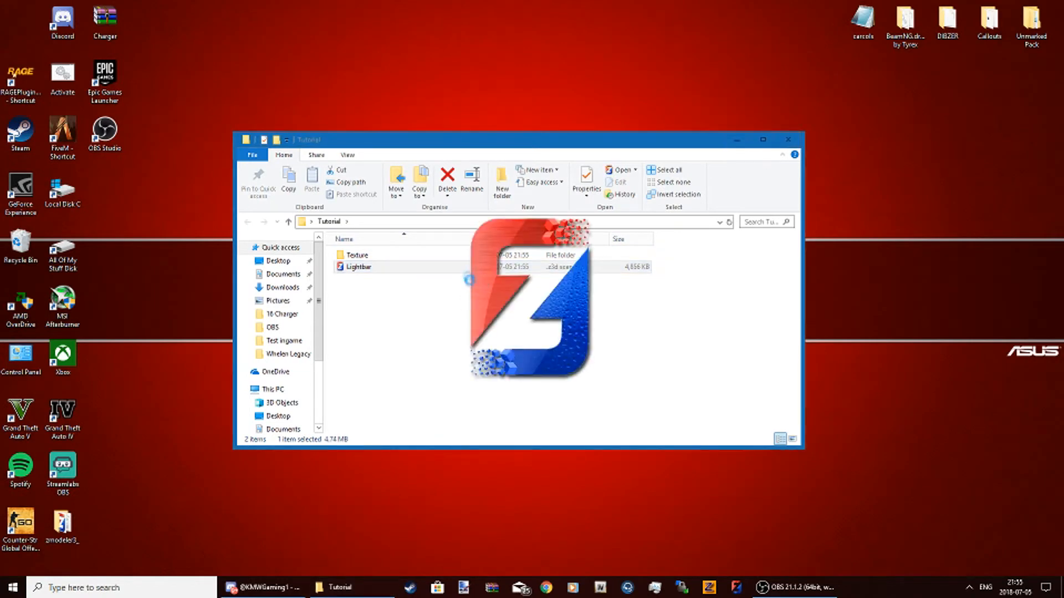
- Launch Lightbar.z3d in ZModeler 3 and wait for the scene to load
double_click(356, 266)
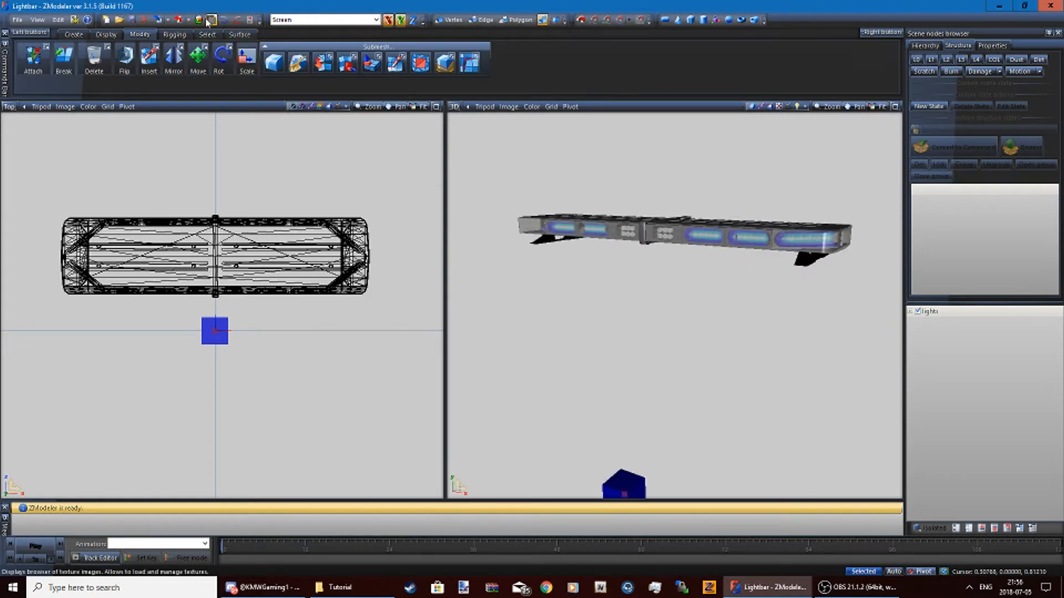
mouse_move(209, 22)
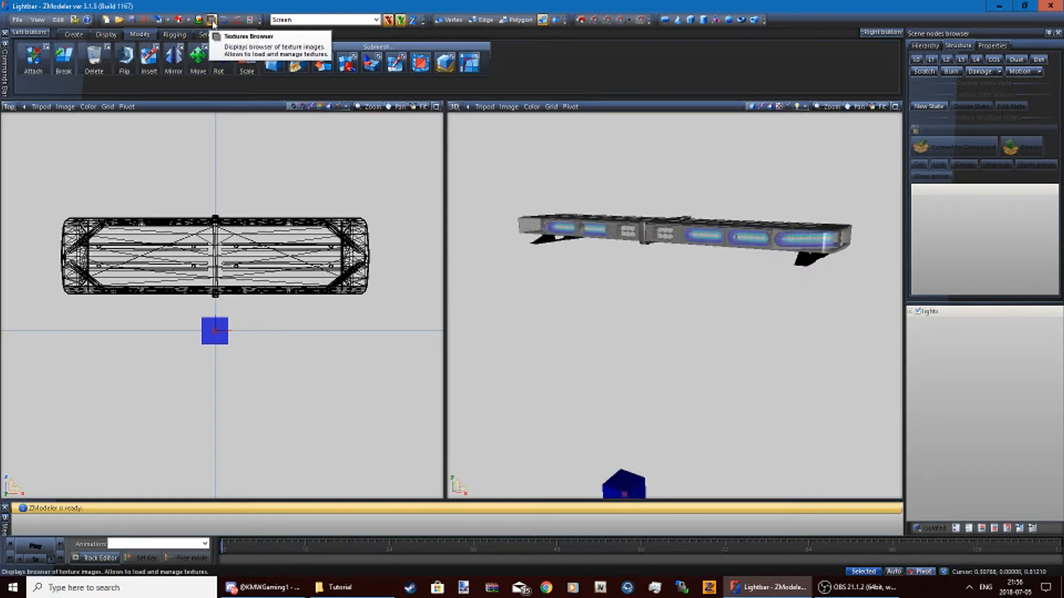
- Open the Textures Browser and select every texture, starting from fb_glass.png
left_click(211, 19)
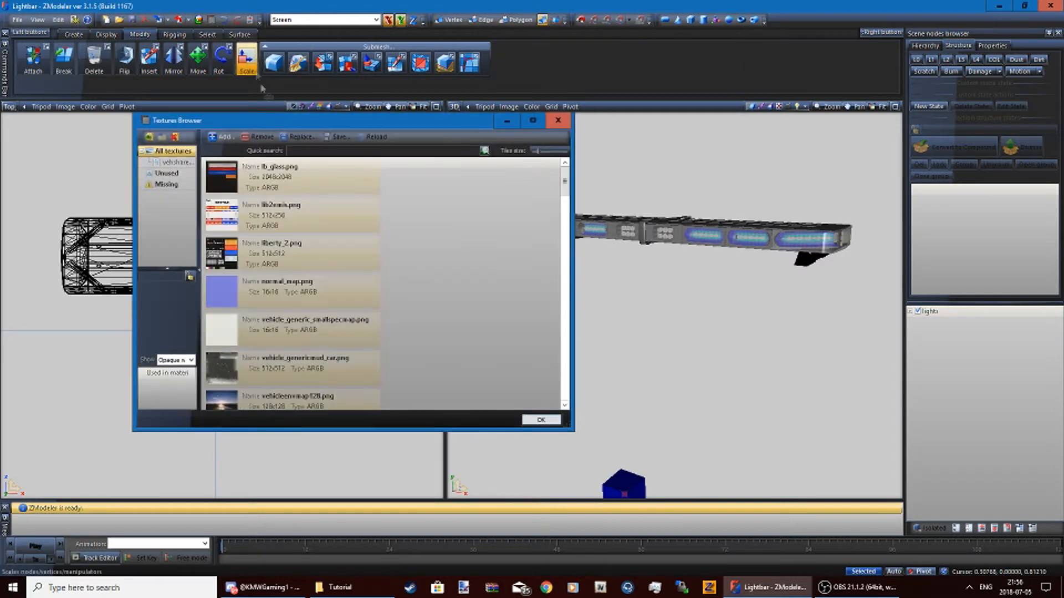
scroll("down", 3)
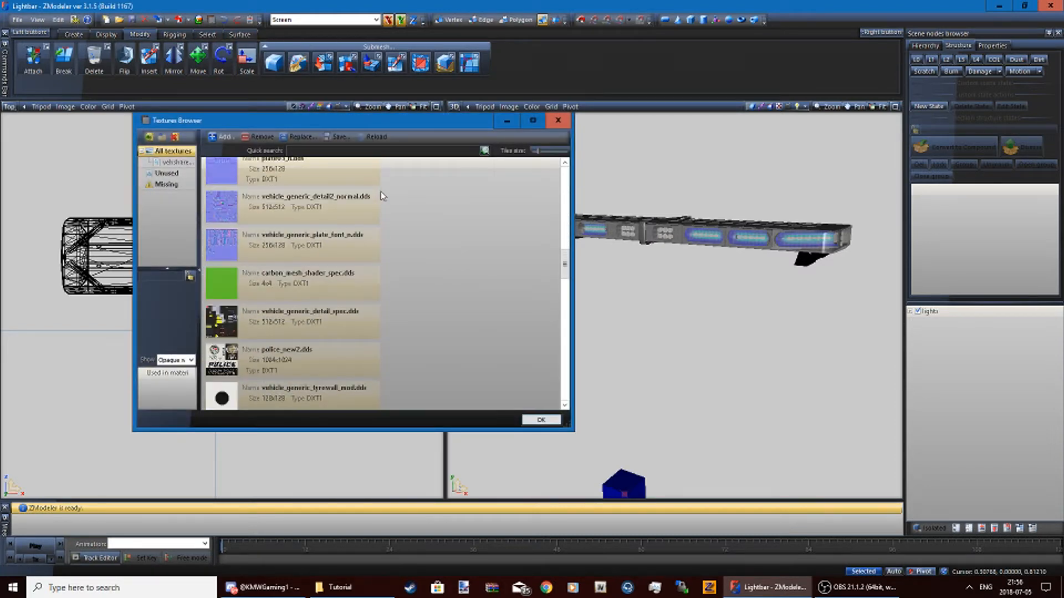
scroll("down", 3)
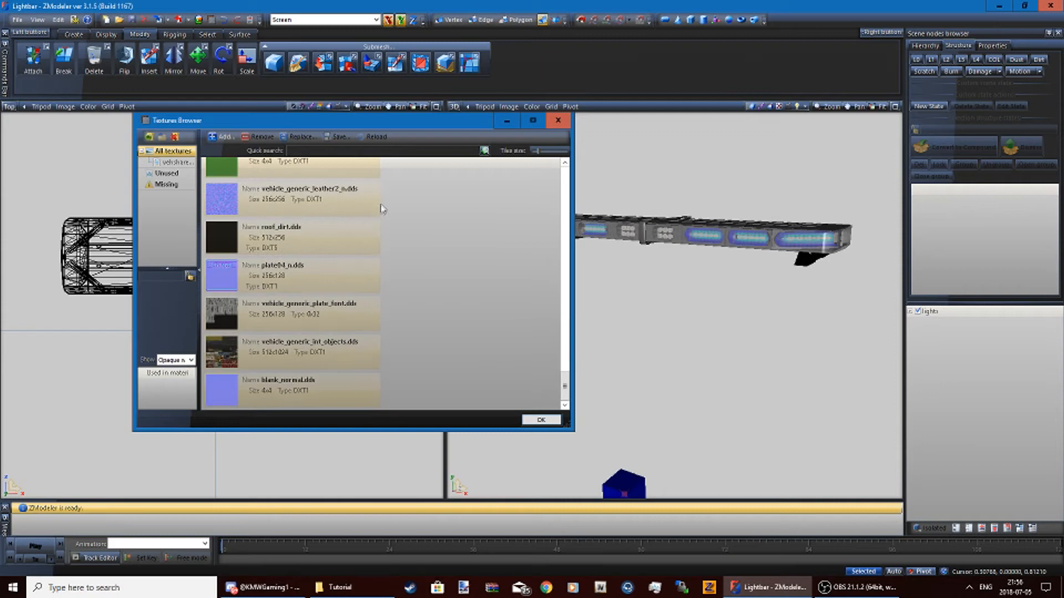
scroll("down", 3)
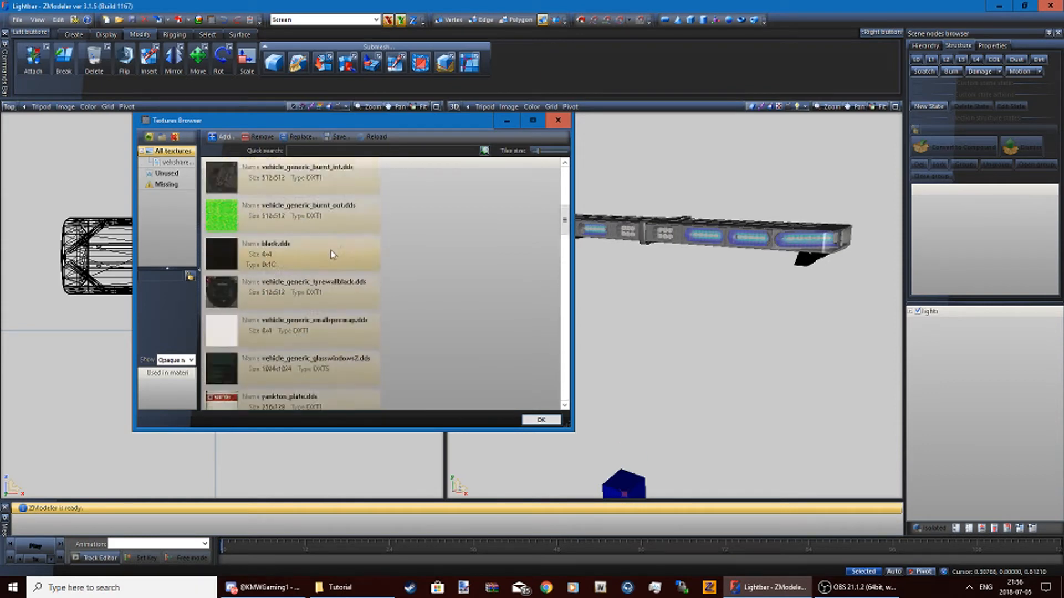
scroll("down", 3)
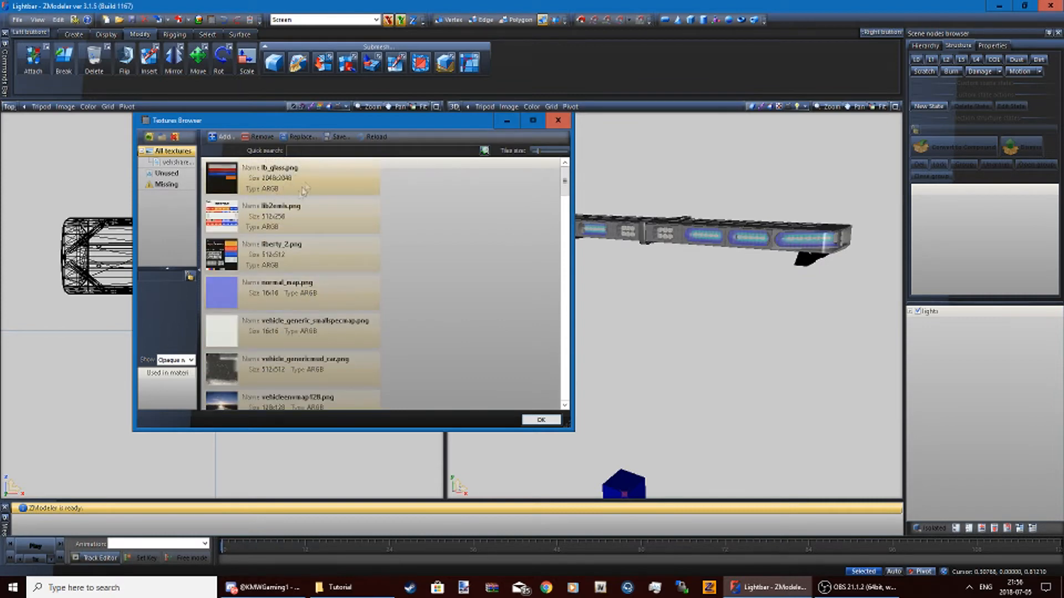
left_click(292, 178)
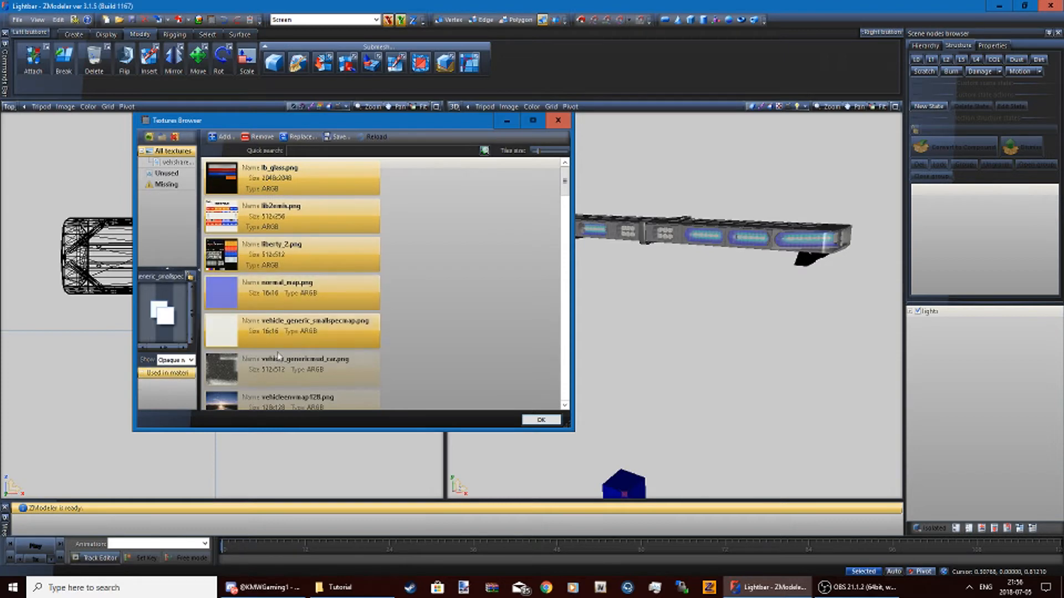
left_click(292, 178)
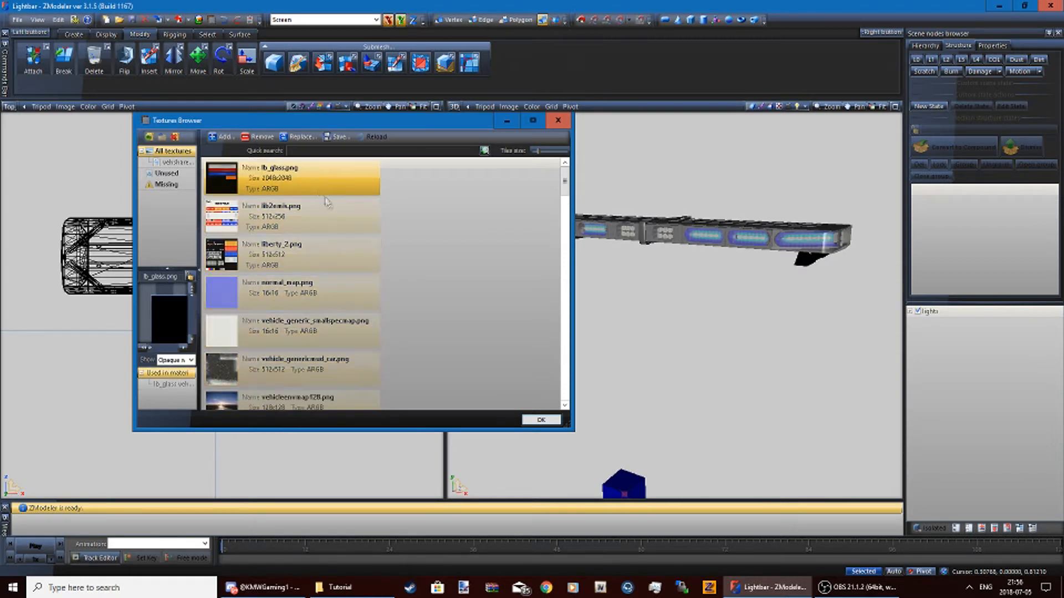
scroll("down", 3)
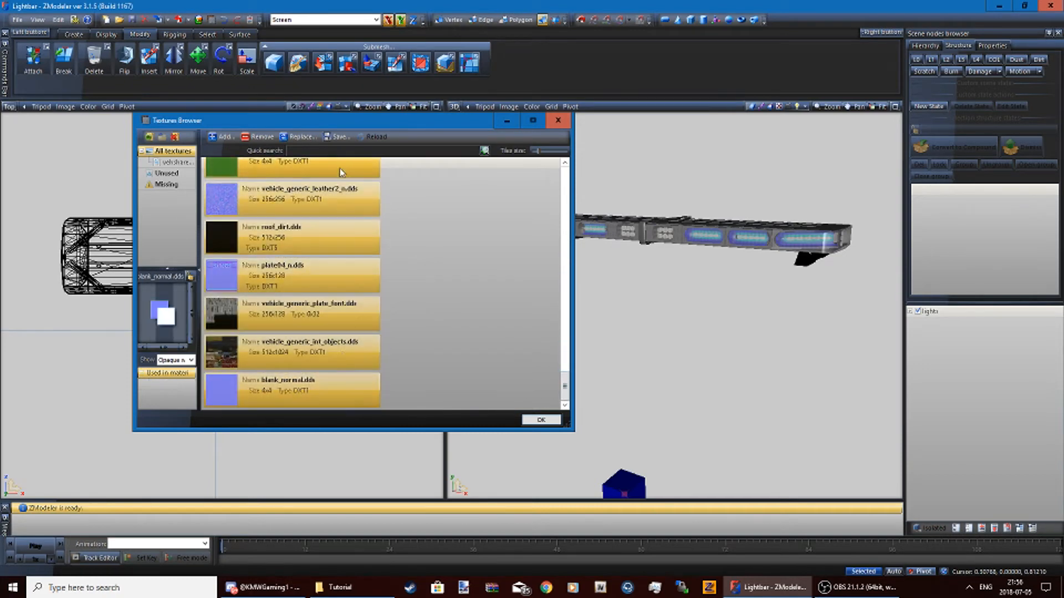
- Save each selected texture as DDS into Tutorial\Texture, replacing any existing file
left_click(337, 136)
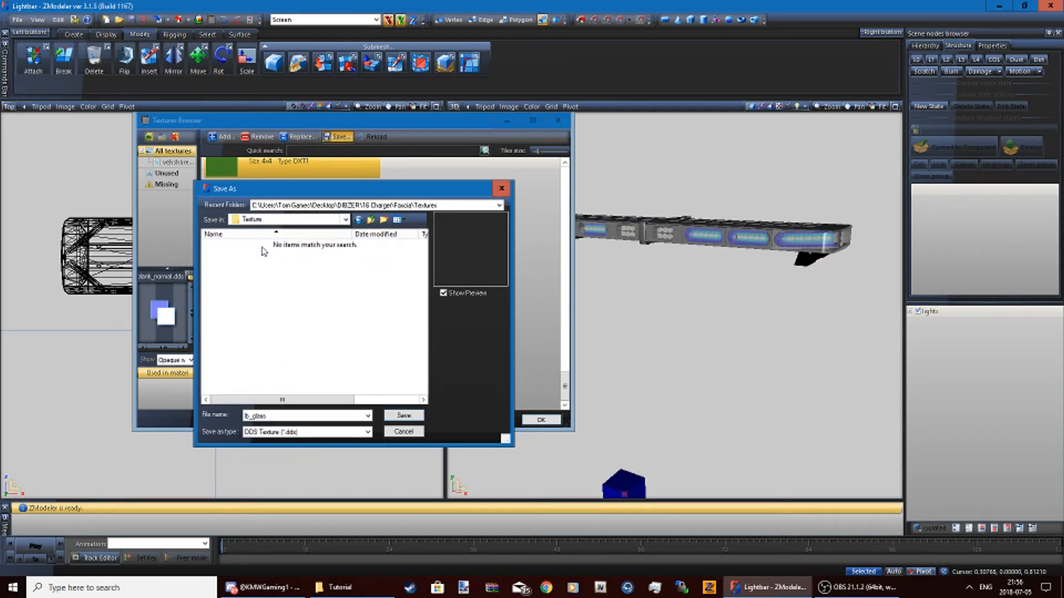
left_click(402, 431)
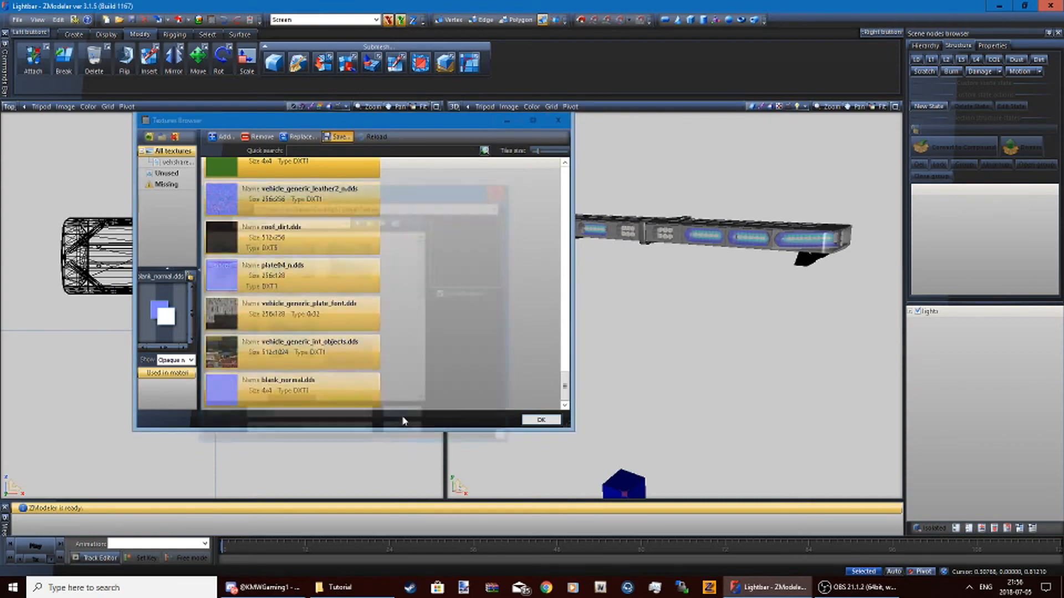
left_click(337, 136)
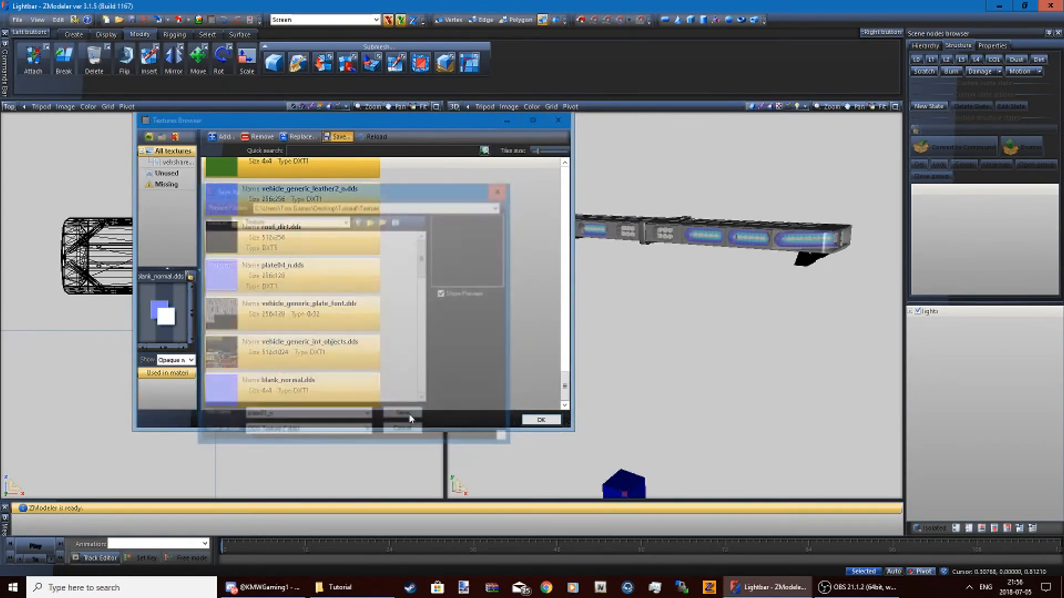
left_click(402, 415)
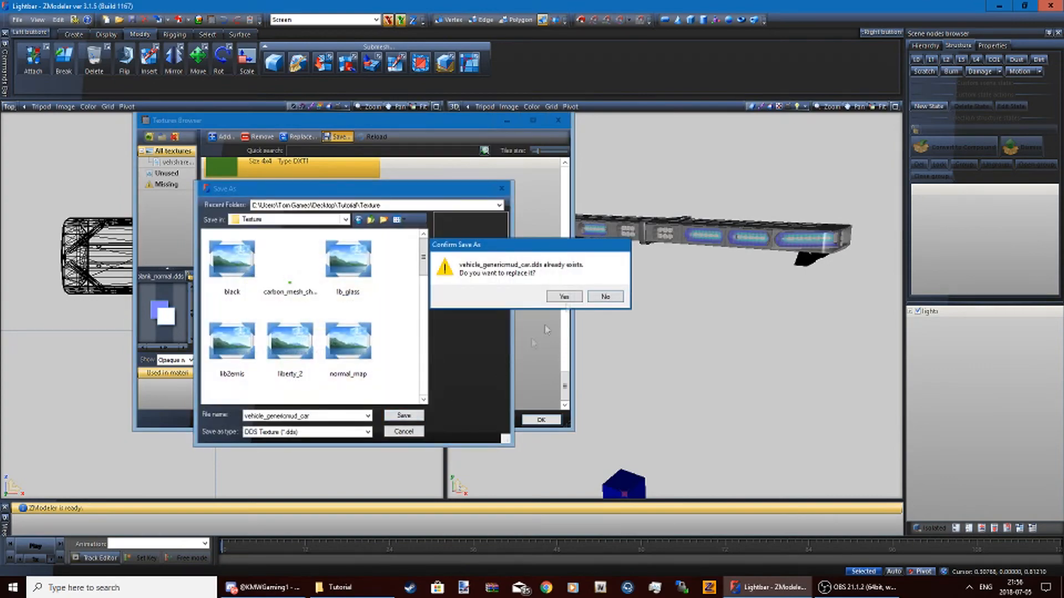
left_click(564, 297)
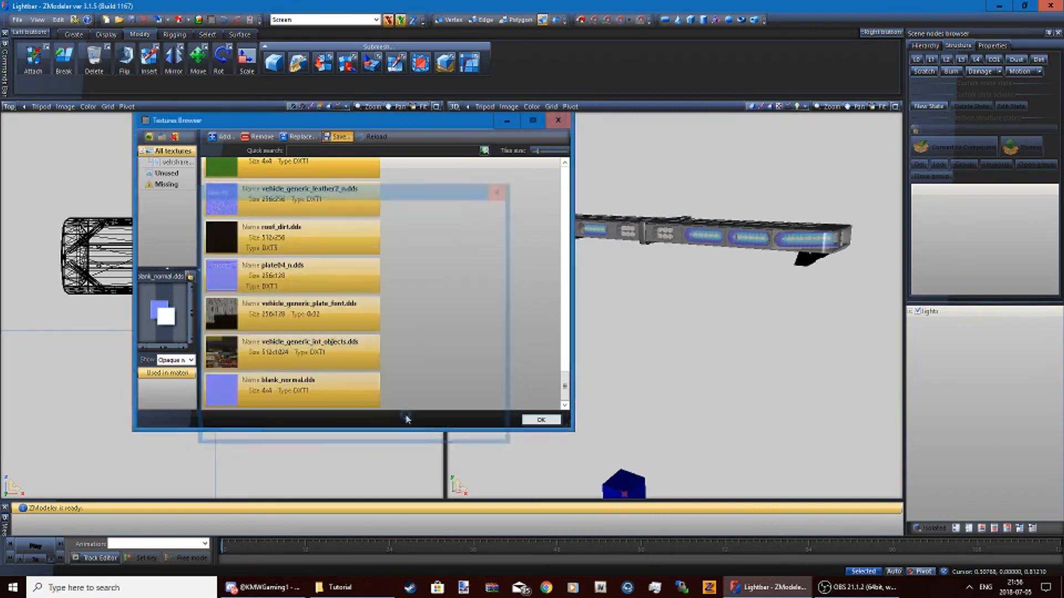
left_click(337, 136)
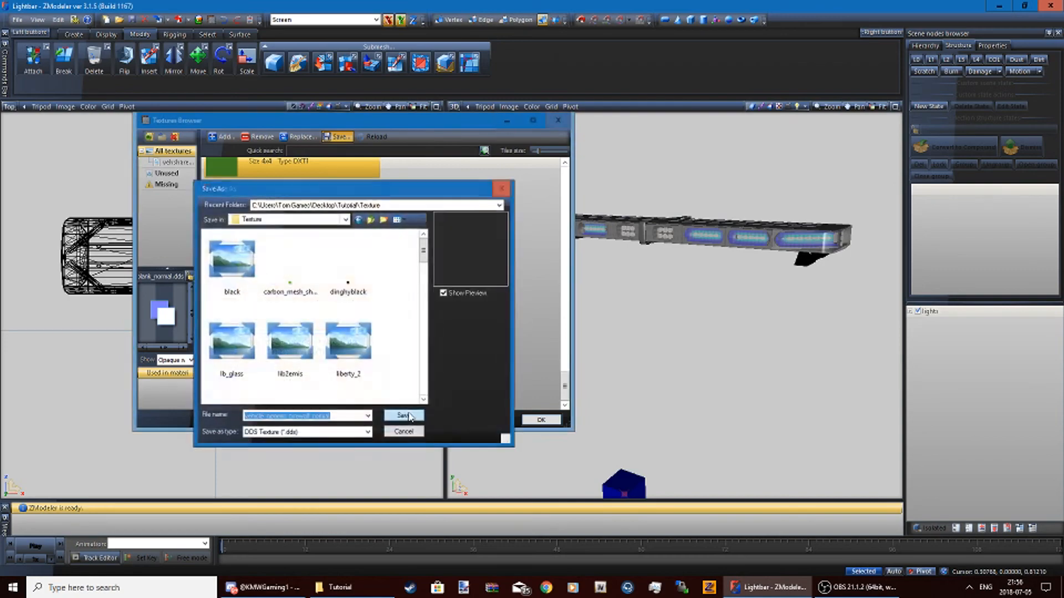
left_click(402, 415)
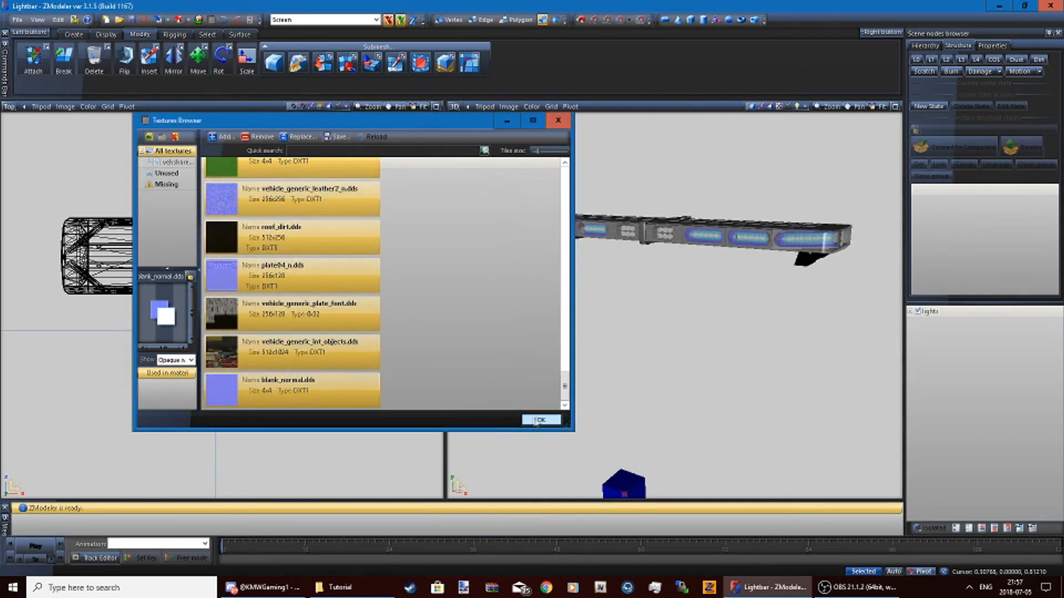
- Close the Textures Browser and open the Texture folder to view the exported DDS files
left_click(338, 588)
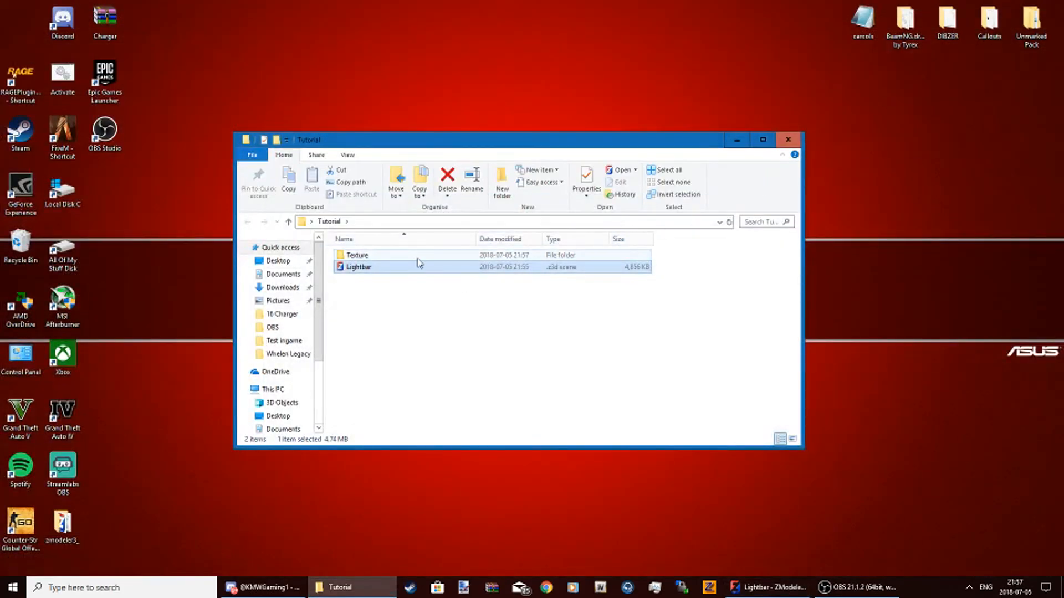
double_click(357, 255)
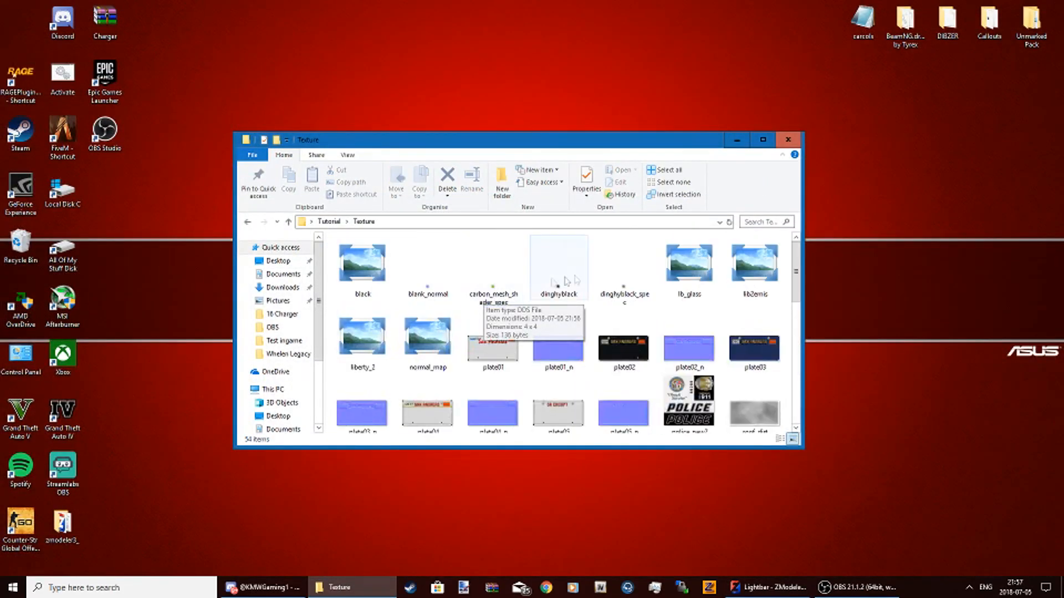